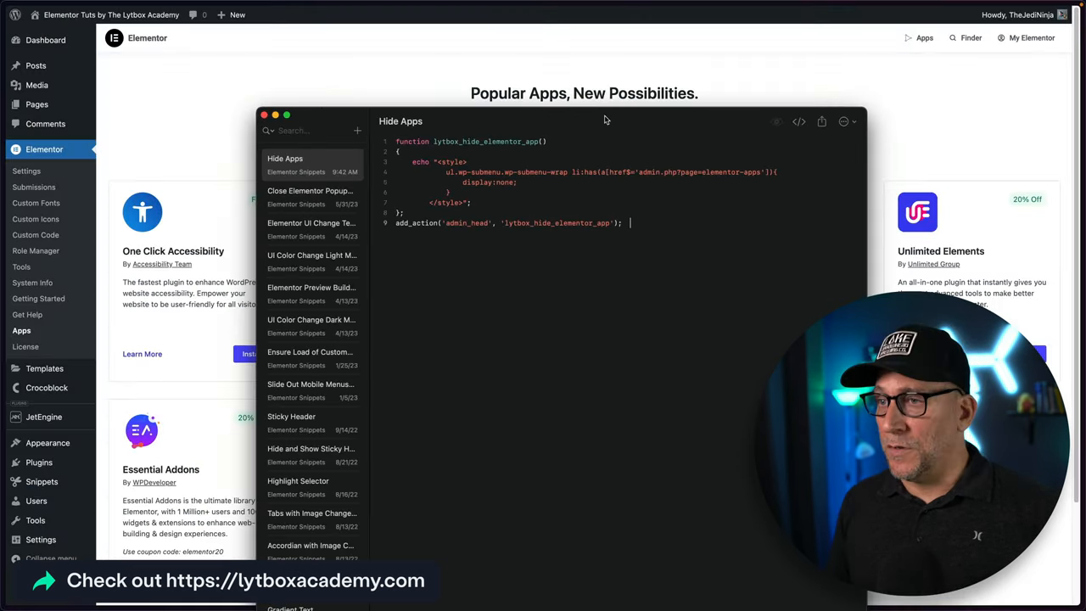
Select and copy the Hide Apps snippet's PHP code in Snippets Lab.
{"action": "left_click_drag", "start_coordinate": [416, 163], "coordinate": [624, 222]}
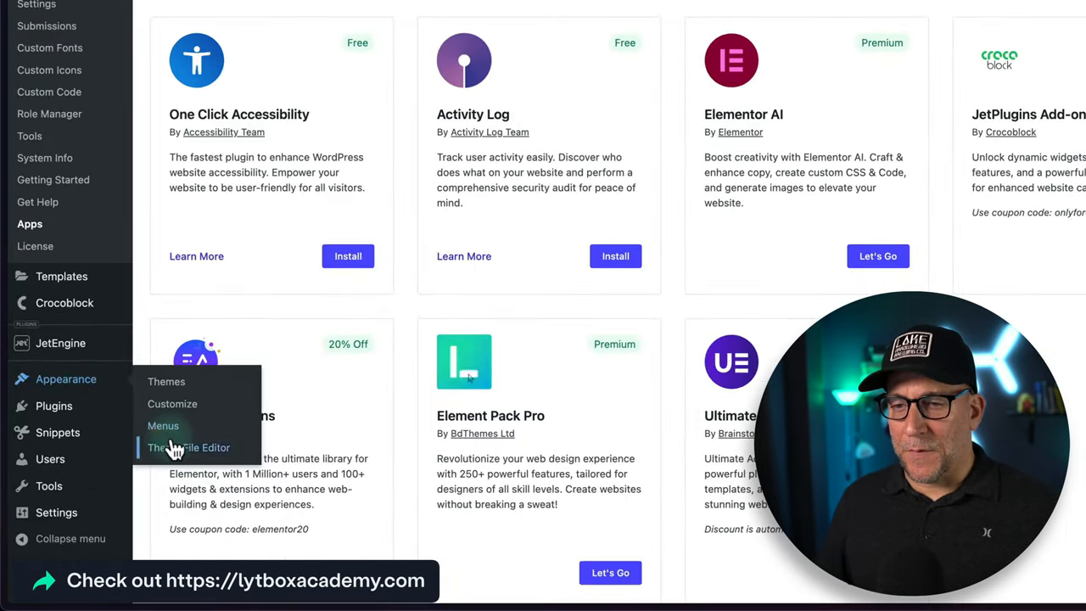
Add the lytbox_hide_elementor_app function with its admin_head hook to the child theme's functions.php and update the file.
{"action": "left_click", "coordinate": [188, 448]}
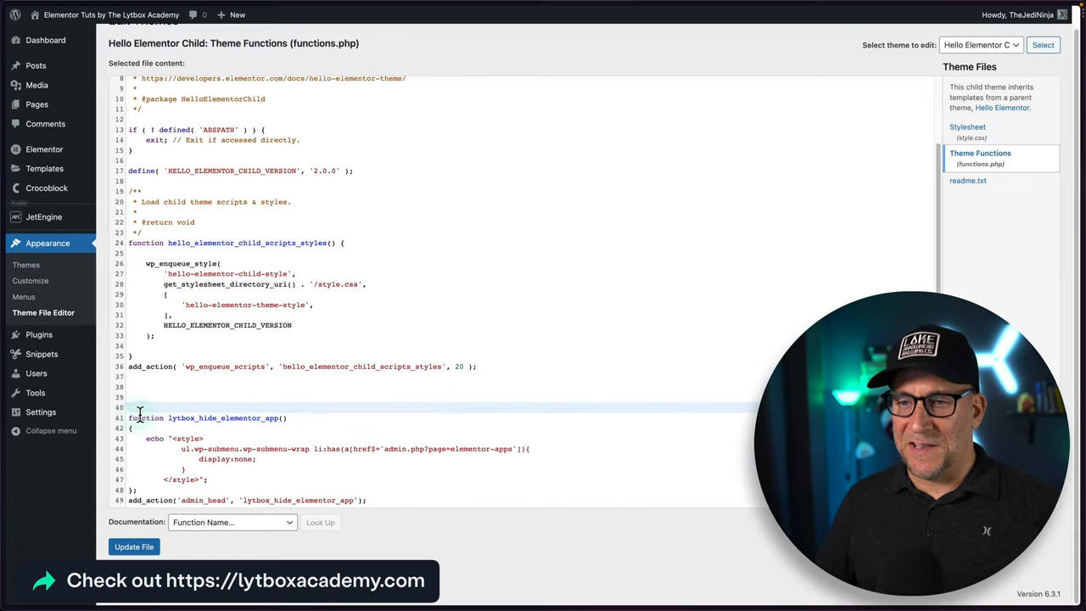
{"action": "left_click", "coordinate": [133, 546]}
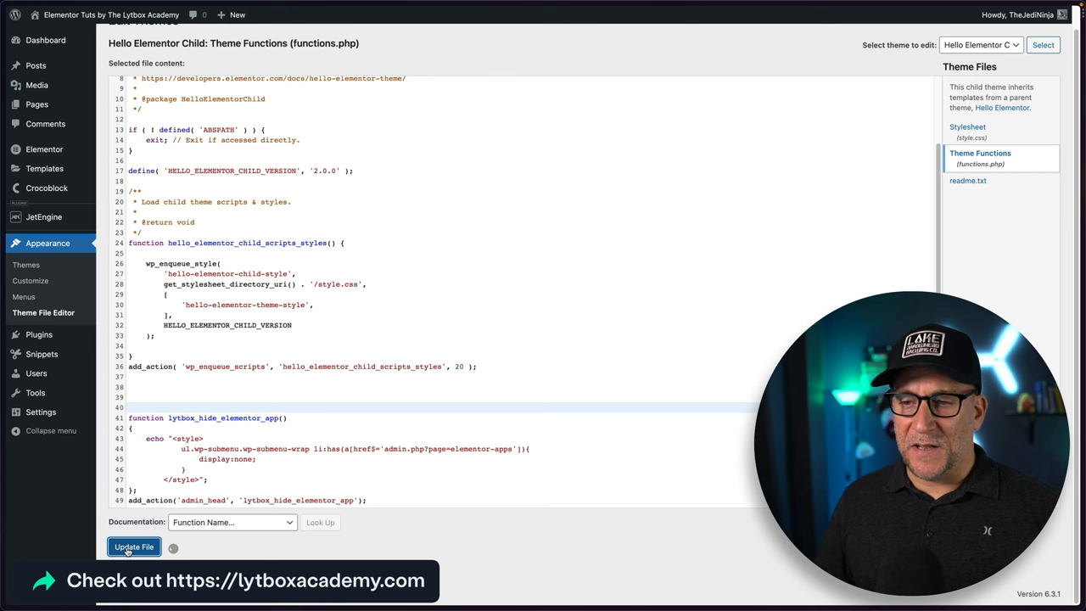
{"action": "left_click", "coordinate": [132, 546]}
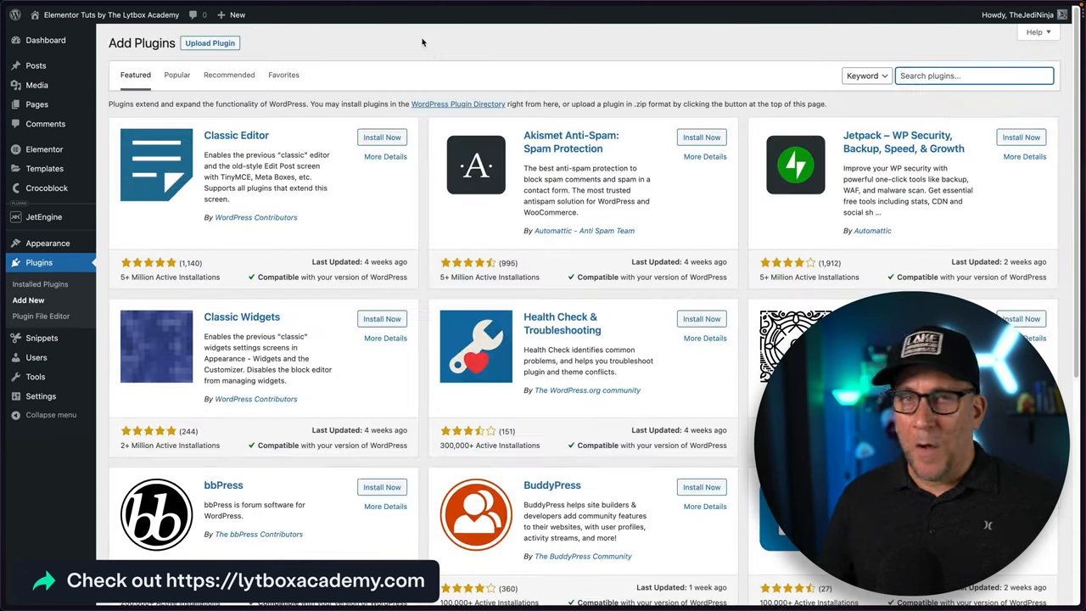
Search the plugin directory for 'code snip' on the Add Plugins page.
{"action": "left_click", "coordinate": [974, 75]}
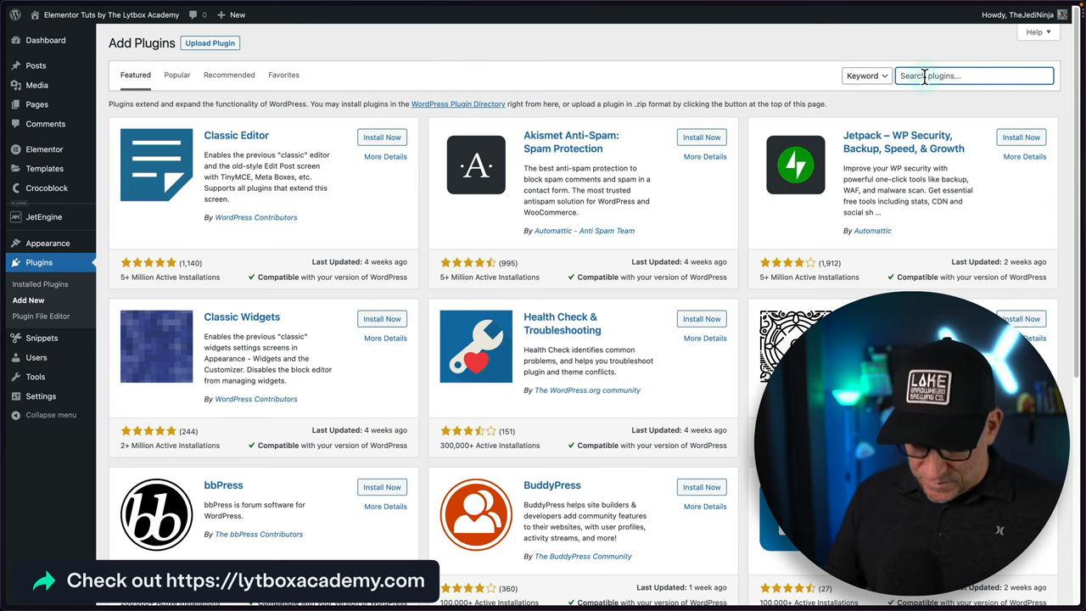
{"action": "type", "text": "code snippet"}
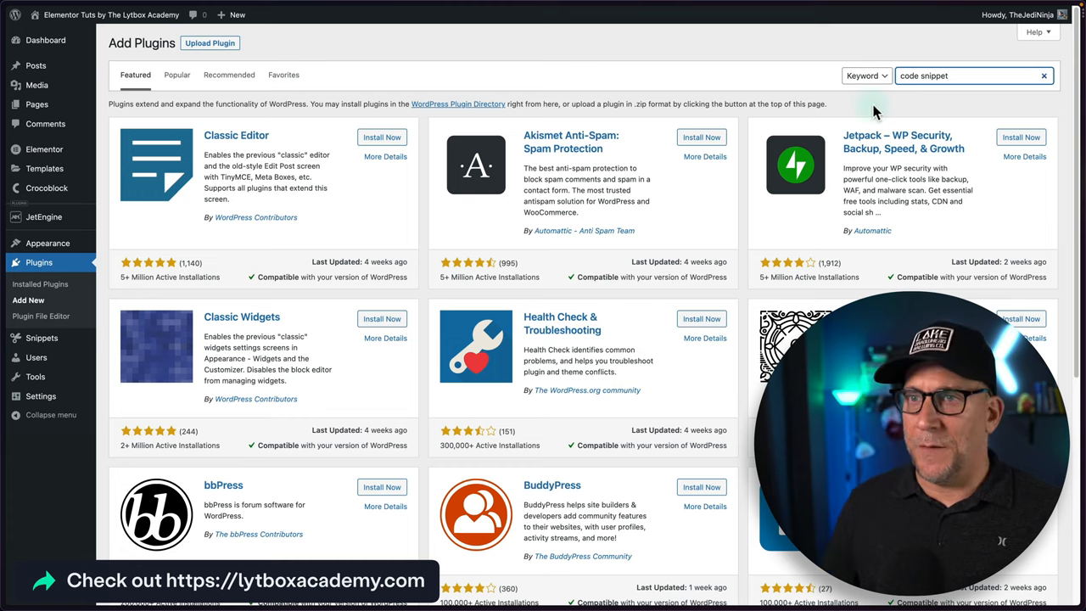
{"action": "key", "text": "Enter"}
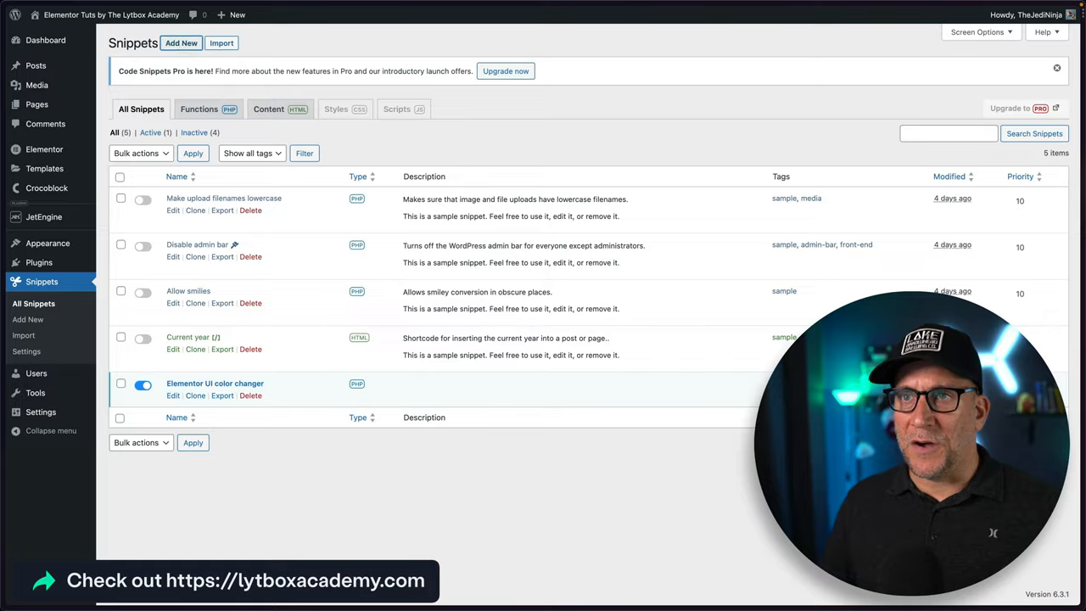
Create a 'Hide Apps' snippet limited to the administration area, then save and activate it.
{"action": "left_click", "coordinate": [179, 42]}
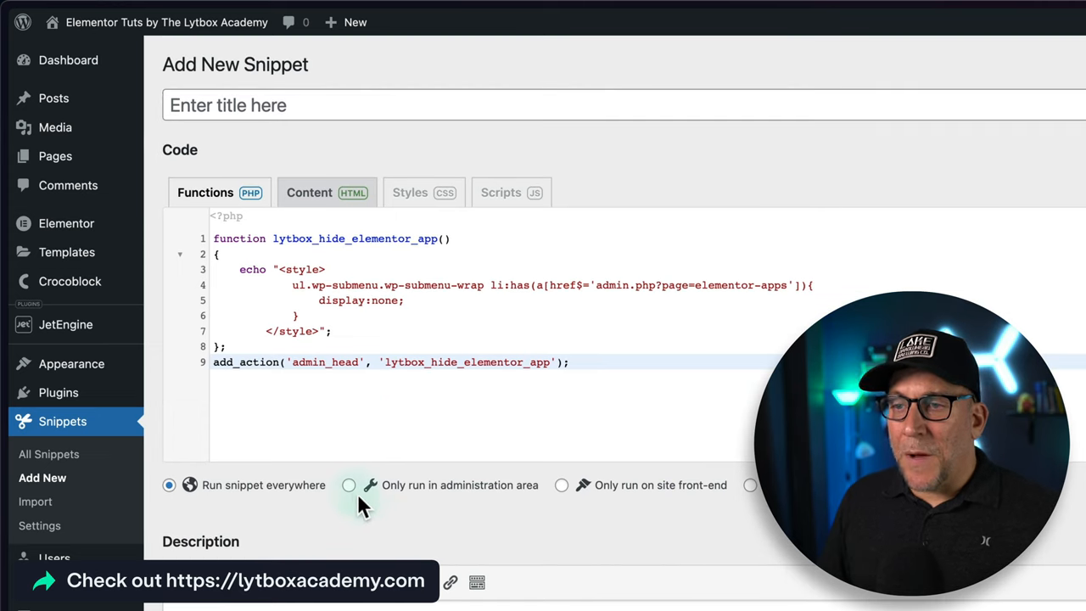
{"action": "left_click", "coordinate": [349, 485]}
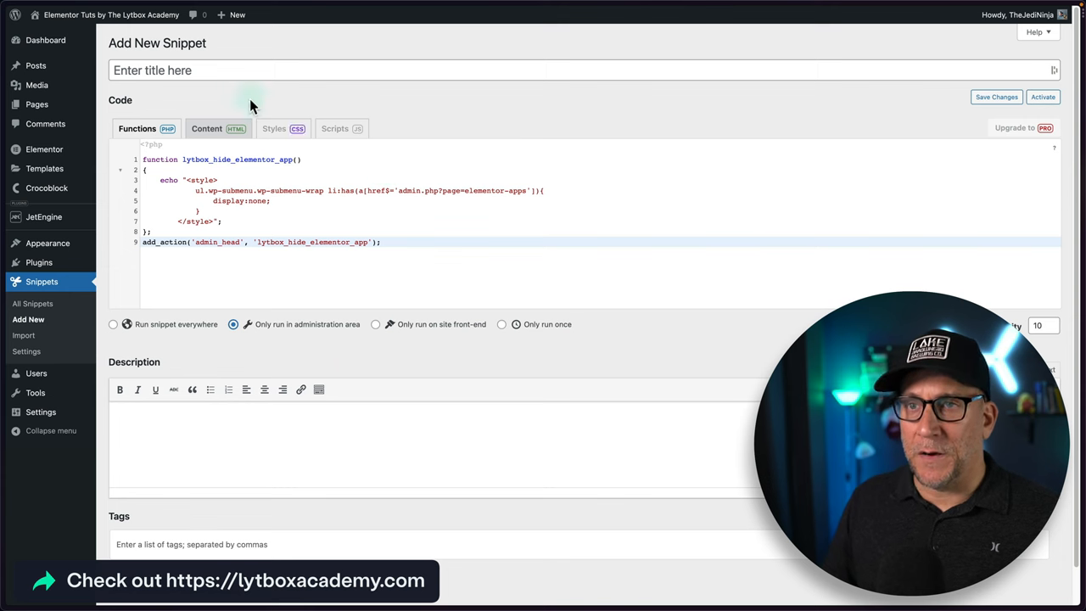
{"action": "type", "text": "Hide Apps"}
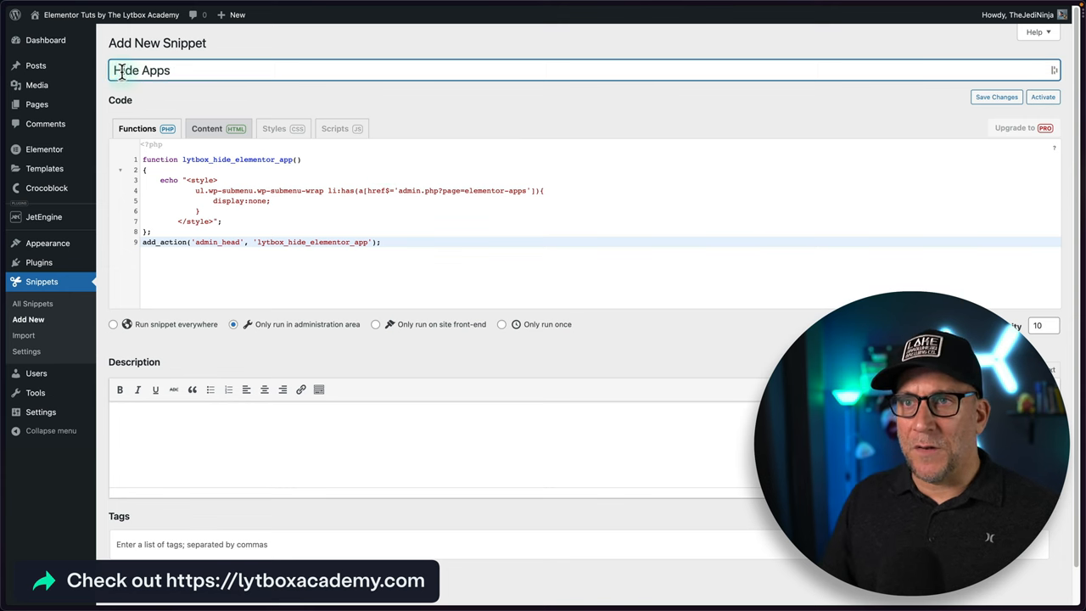
{"action": "scroll", "scroll_direction": "down", "scroll_amount": 3}
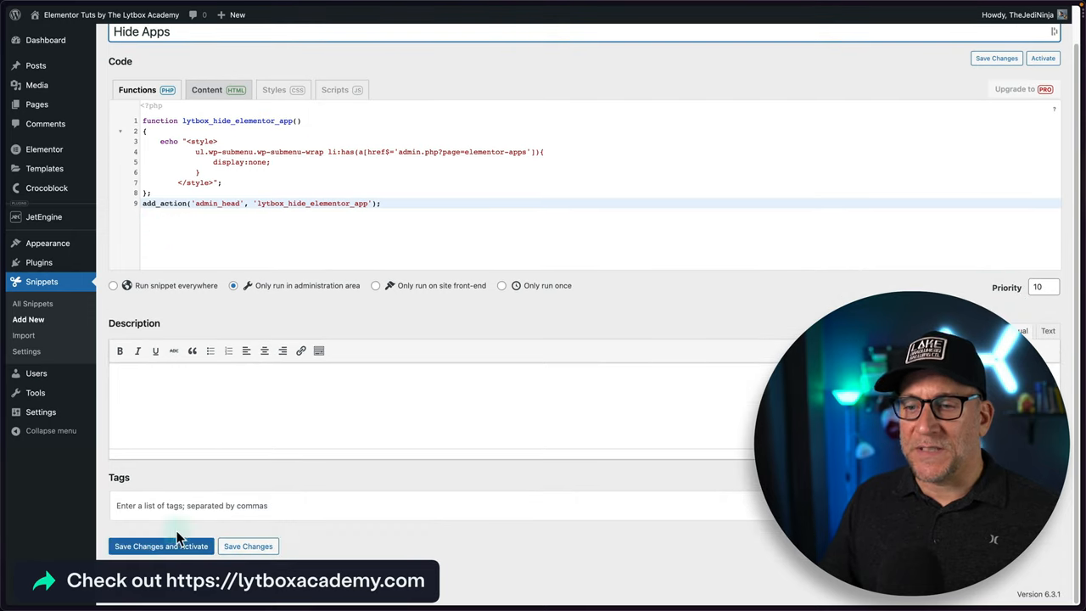
{"action": "left_click", "coordinate": [159, 546]}
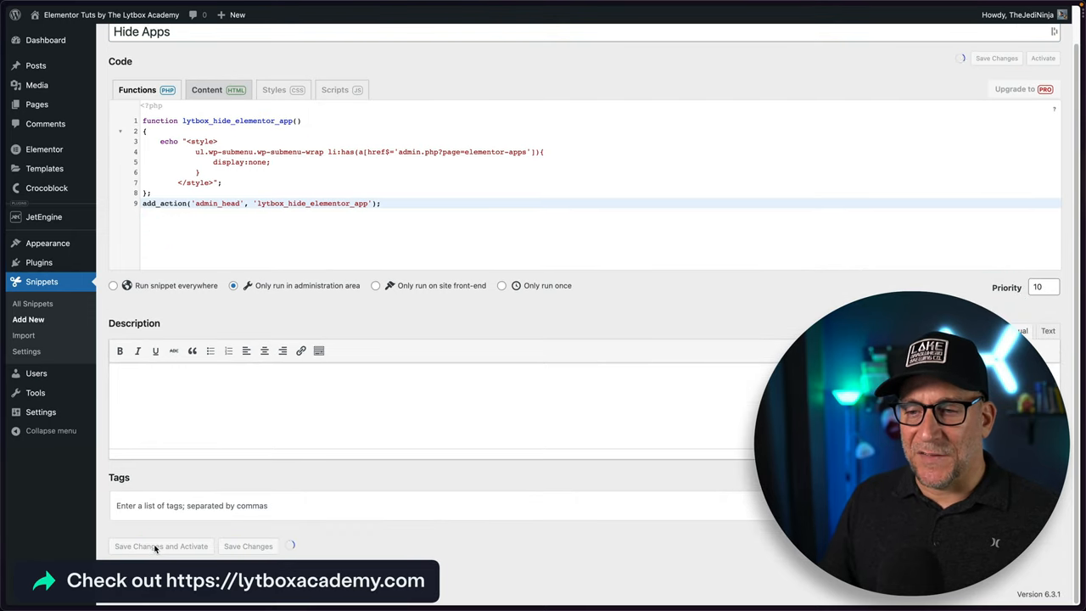
{"action": "left_click", "coordinate": [159, 547]}
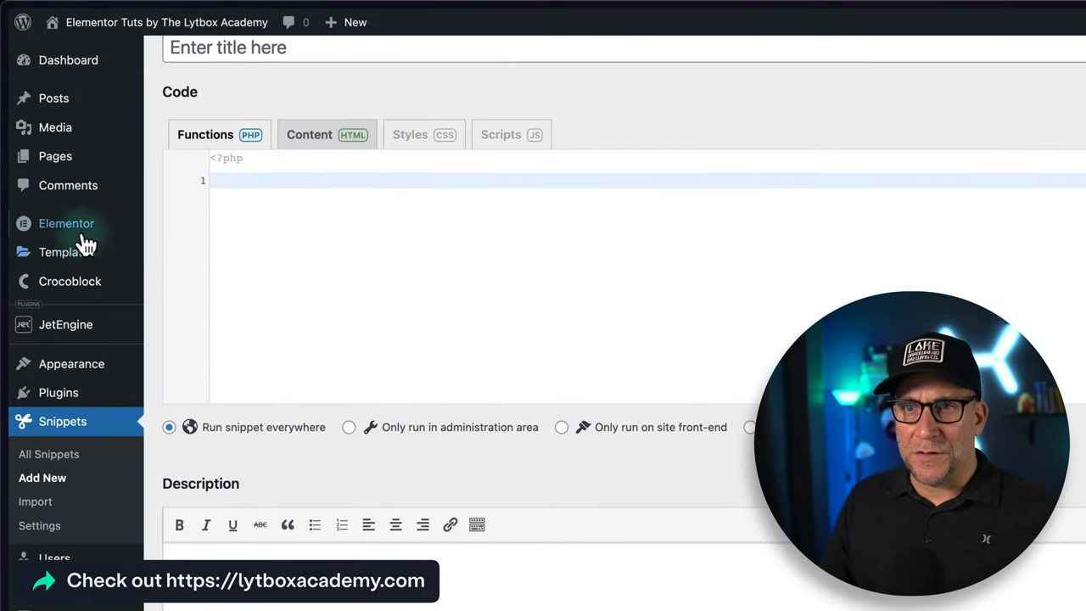
Confirm the Elementor submenu no longer lists Apps.
{"action": "left_click", "coordinate": [66, 224]}
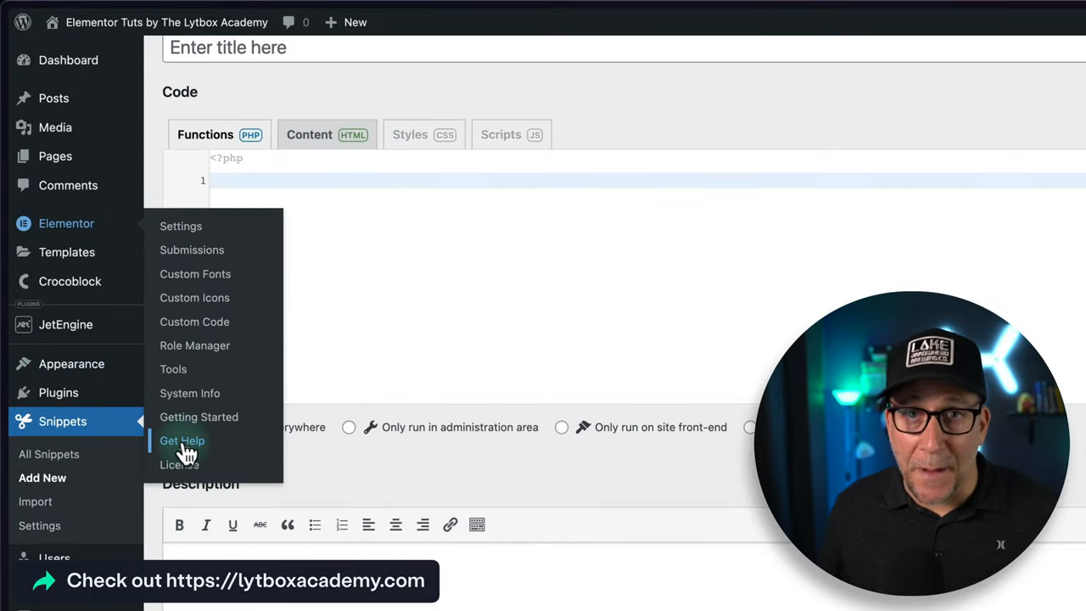